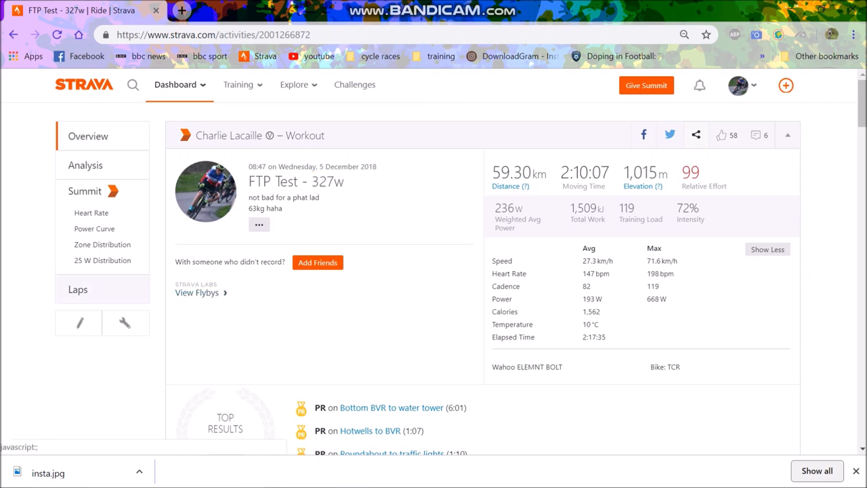
Select the 63 weight in the FTP Test - 327w description, then open its laps page.
{"action": "double_click", "coordinate": [319, 181]}
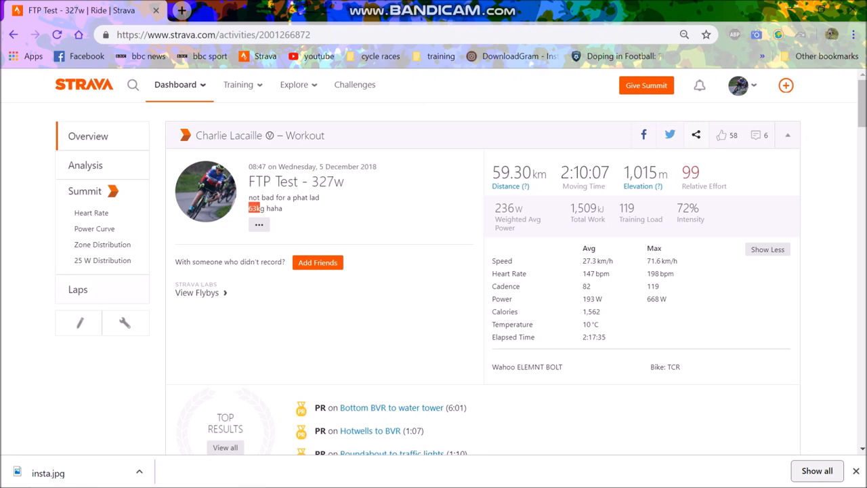
{"action": "left_click", "coordinate": [77, 289]}
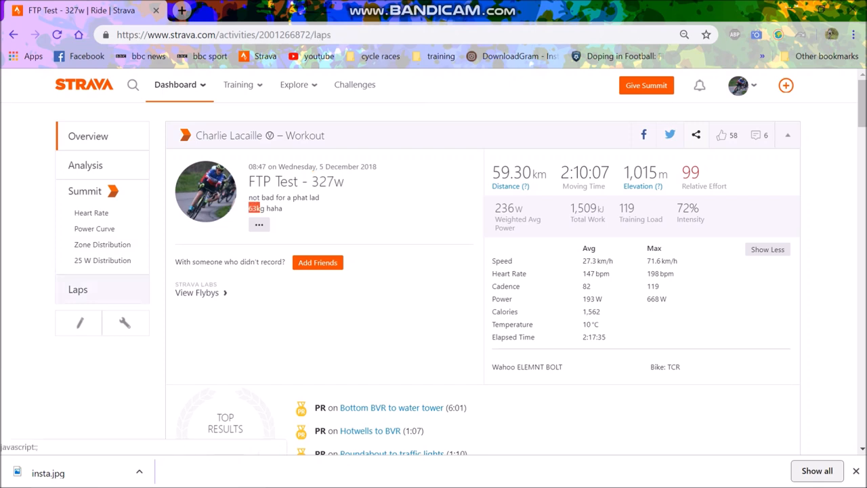
Inspect laps 2, 3 and 4 in the laps table, then scroll down.
{"action": "left_click", "coordinate": [78, 289]}
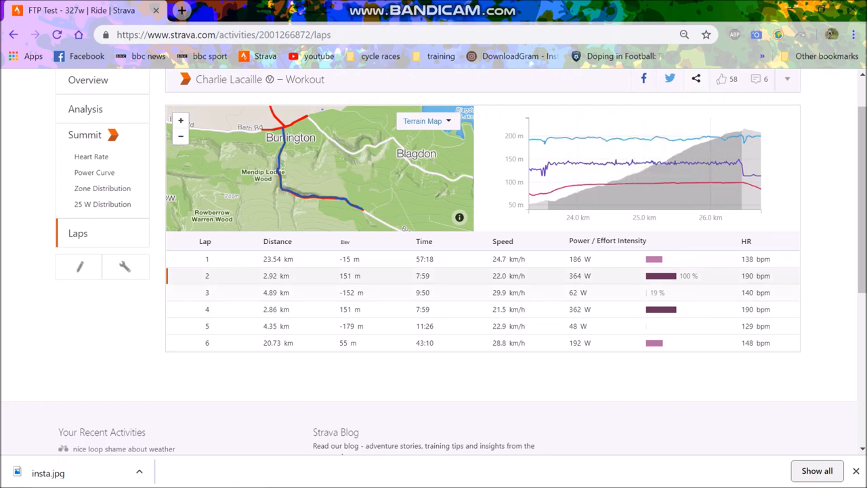
{"action": "left_click", "coordinate": [207, 292]}
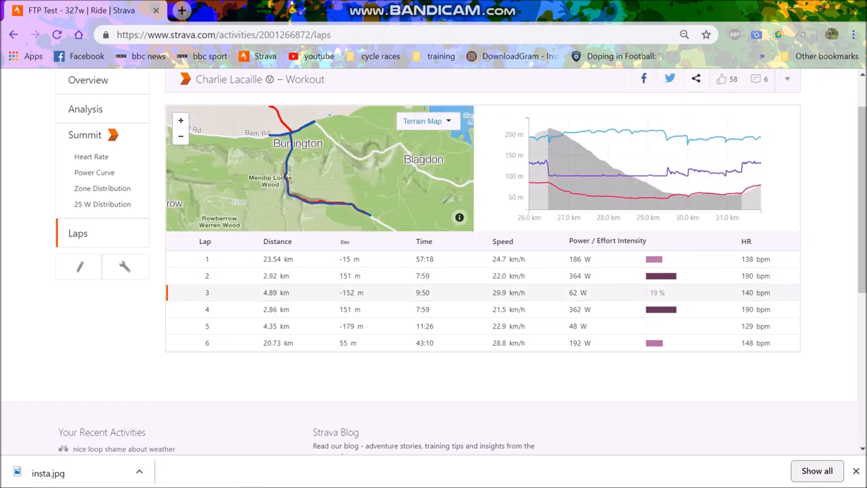
{"action": "left_click", "coordinate": [206, 309]}
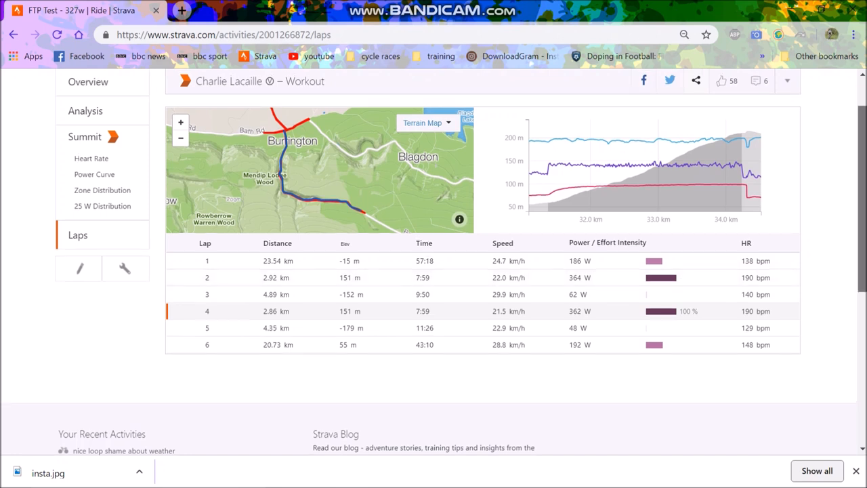
{"action": "scroll", "scroll_direction": "down", "scroll_amount": 3}
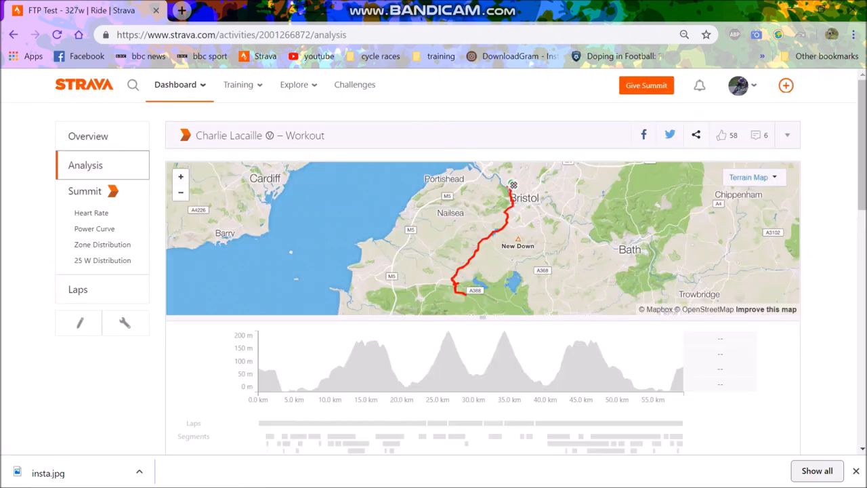
Scroll down the Analysis page to the Laps bar under the elevation profile.
{"action": "scroll", "scroll_direction": "down", "scroll_amount": 3}
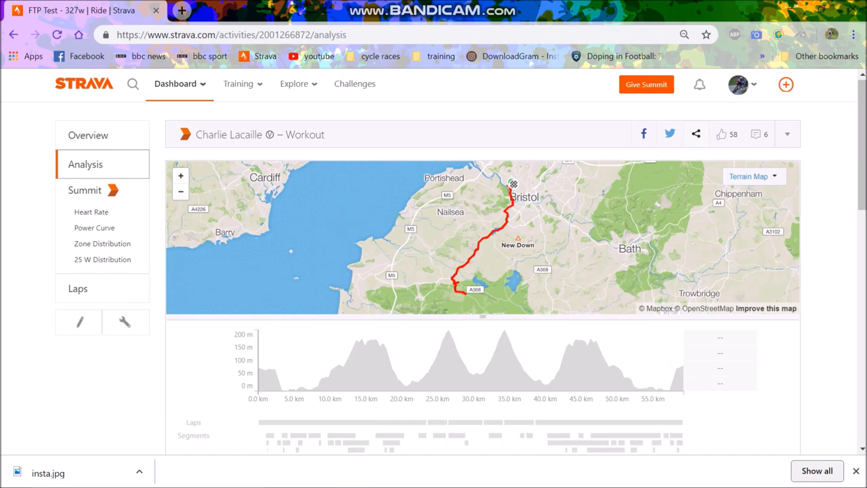
{"action": "scroll", "scroll_direction": "down", "scroll_amount": 3}
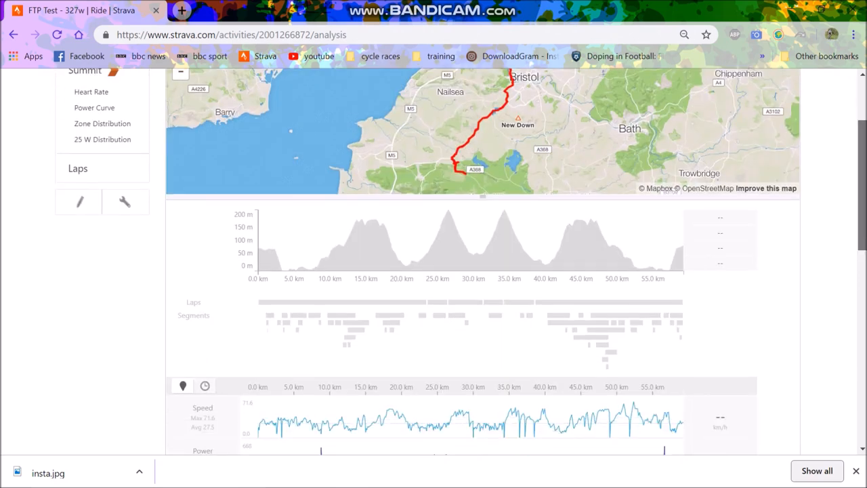
{"action": "scroll", "scroll_direction": "down", "scroll_amount": 3}
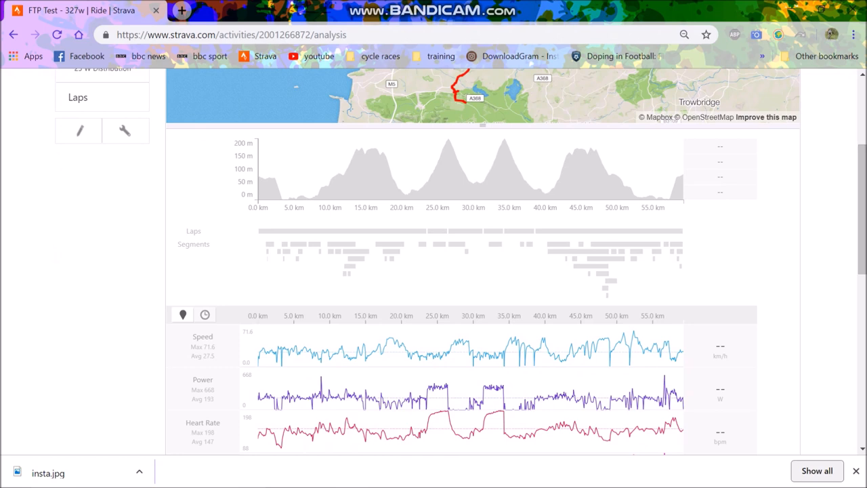
{"action": "scroll", "scroll_direction": "down", "scroll_amount": 3}
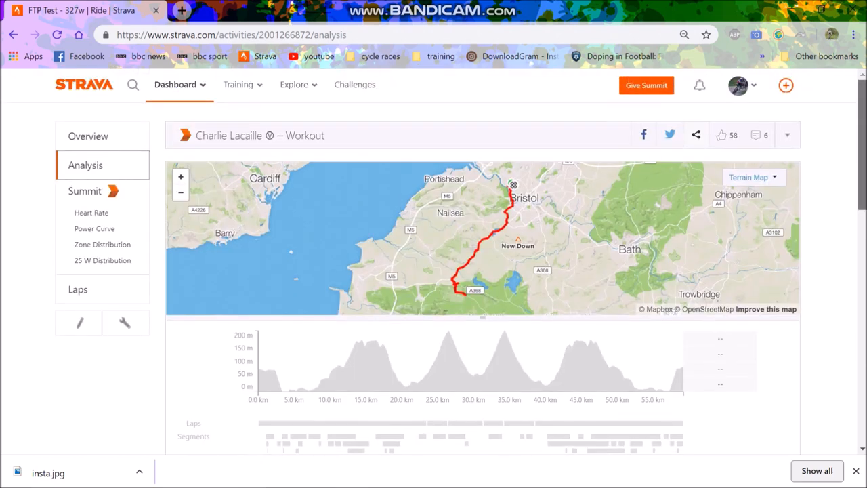
{"action": "scroll", "scroll_direction": "down", "scroll_amount": 3}
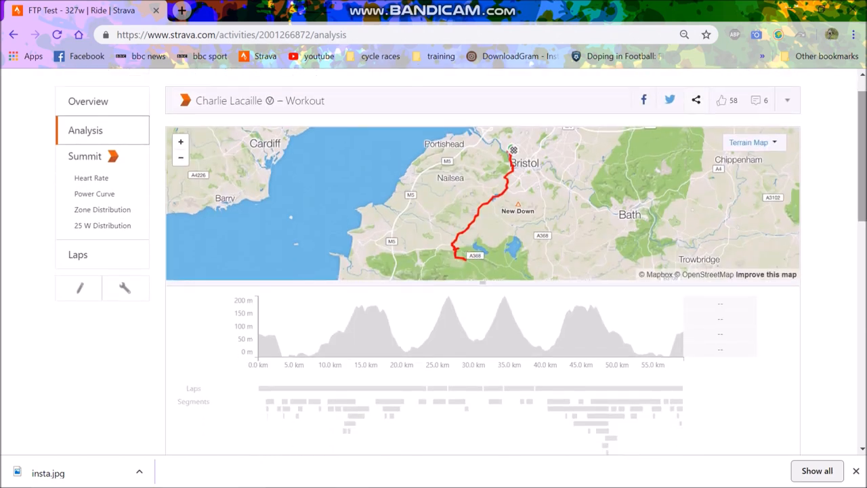
{"action": "scroll", "scroll_direction": "down", "scroll_amount": 3}
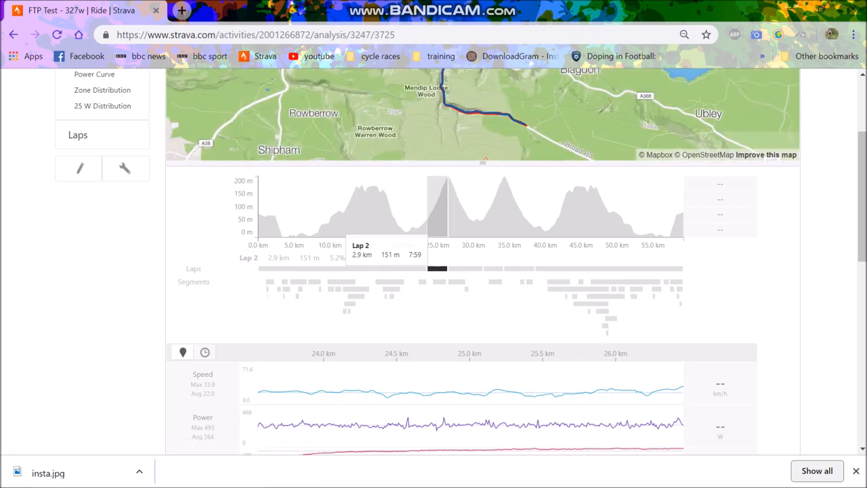
Scroll through lap 2's speed, power and heart-rate charts, then return to Overview.
{"action": "scroll", "scroll_direction": "down", "scroll_amount": 3}
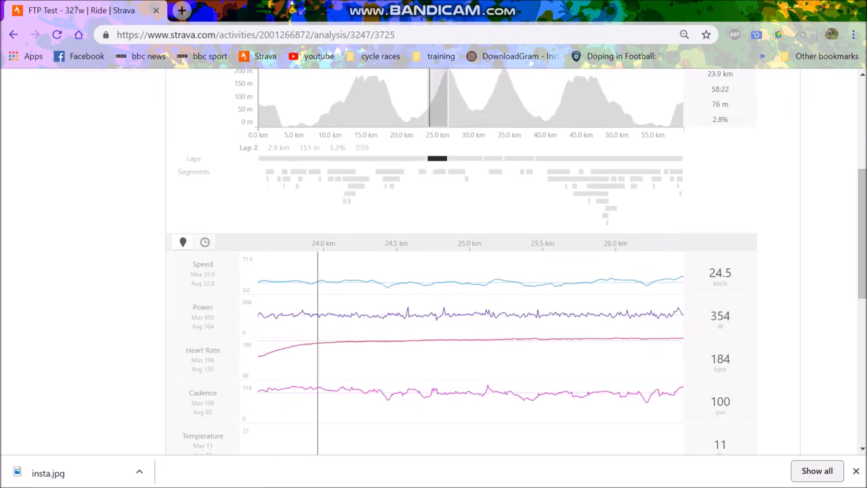
{"action": "mouse_move", "coordinate": [287, 319]}
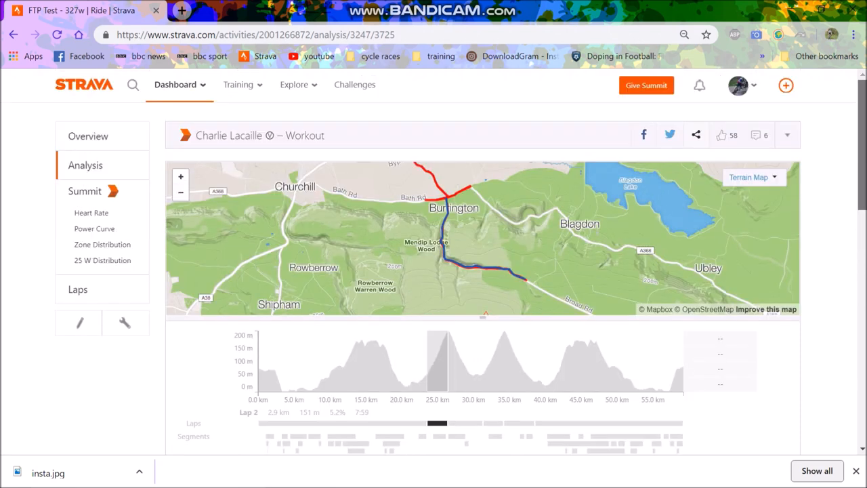
{"action": "left_click", "coordinate": [88, 136]}
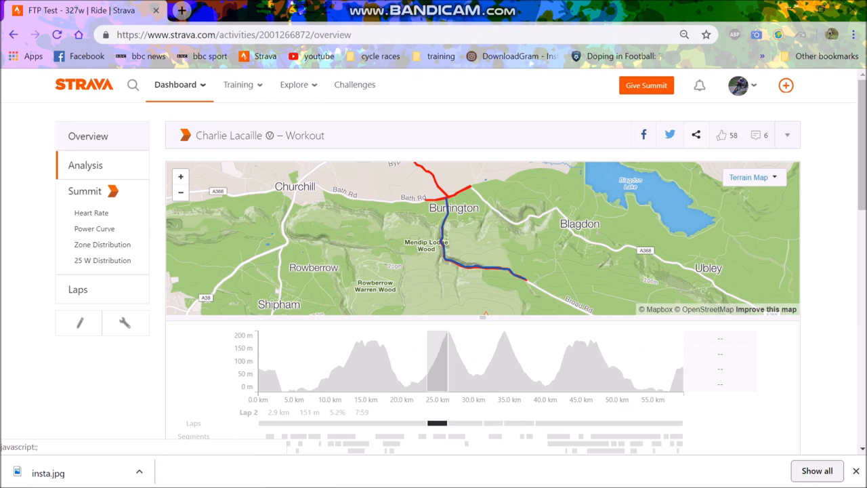
{"action": "left_click", "coordinate": [88, 136]}
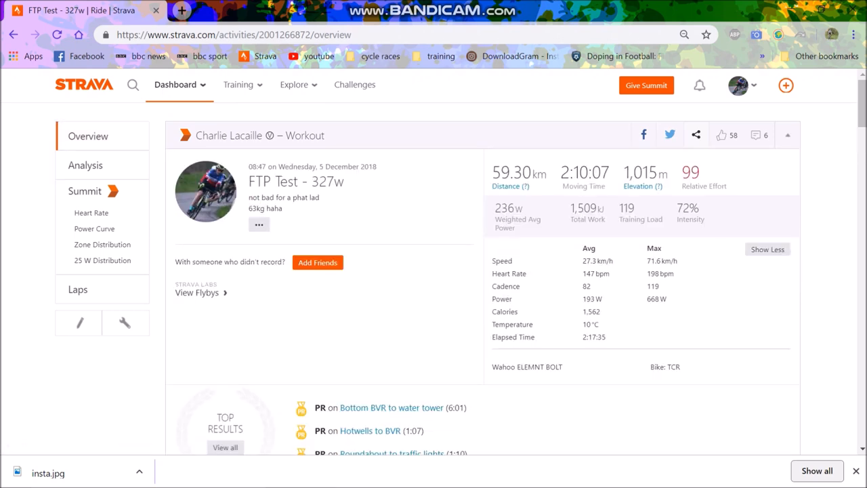